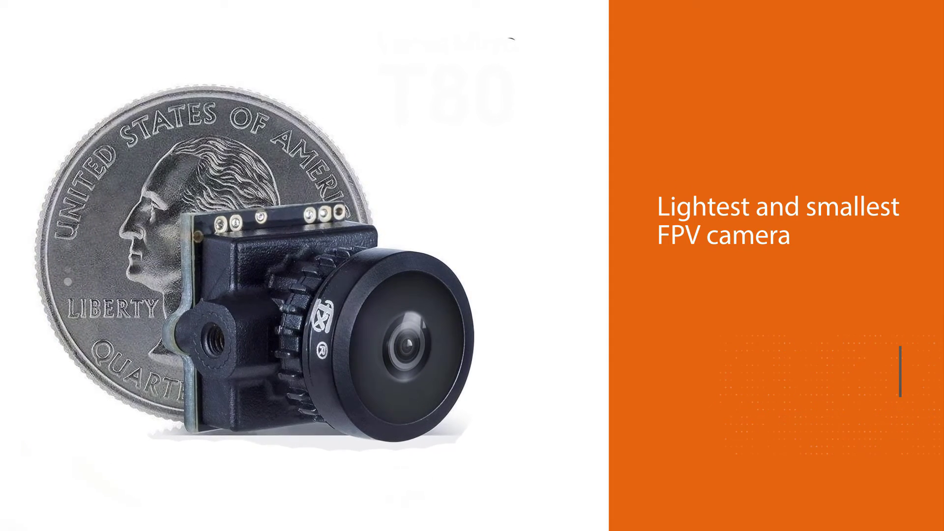
scroll(down, 3)
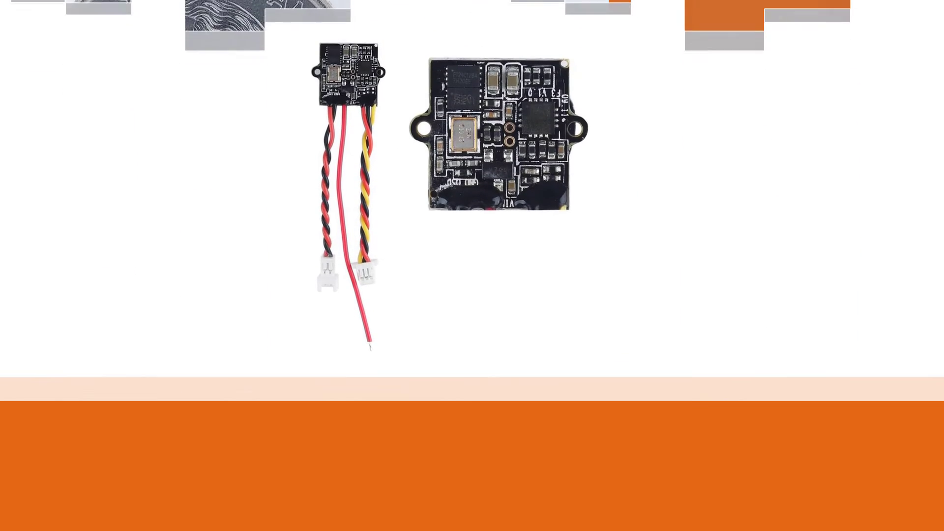